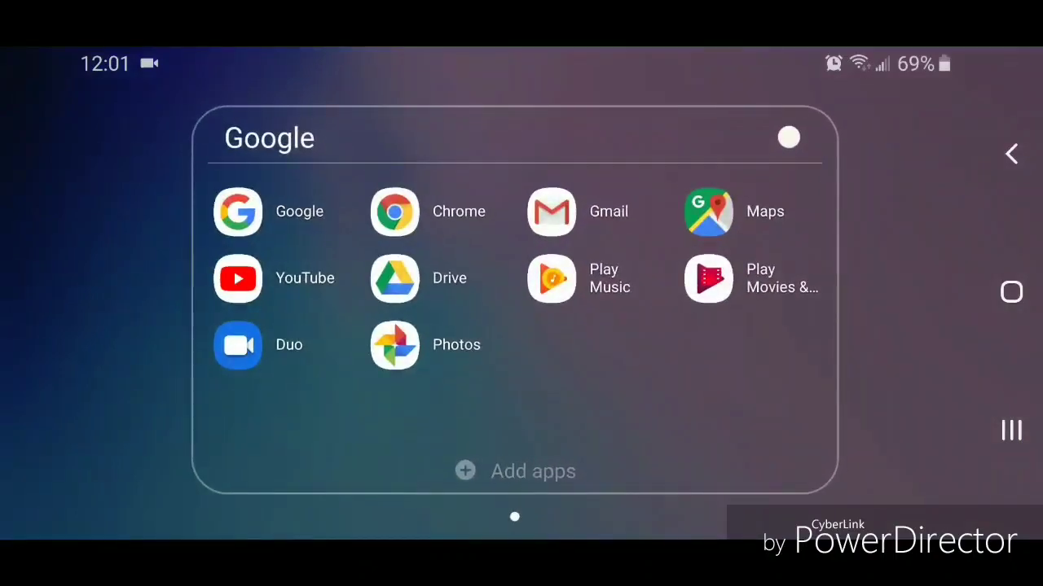
Launch YouTube from the Google folder on the home screen
{"action": "left_click", "coordinate": [237, 278]}
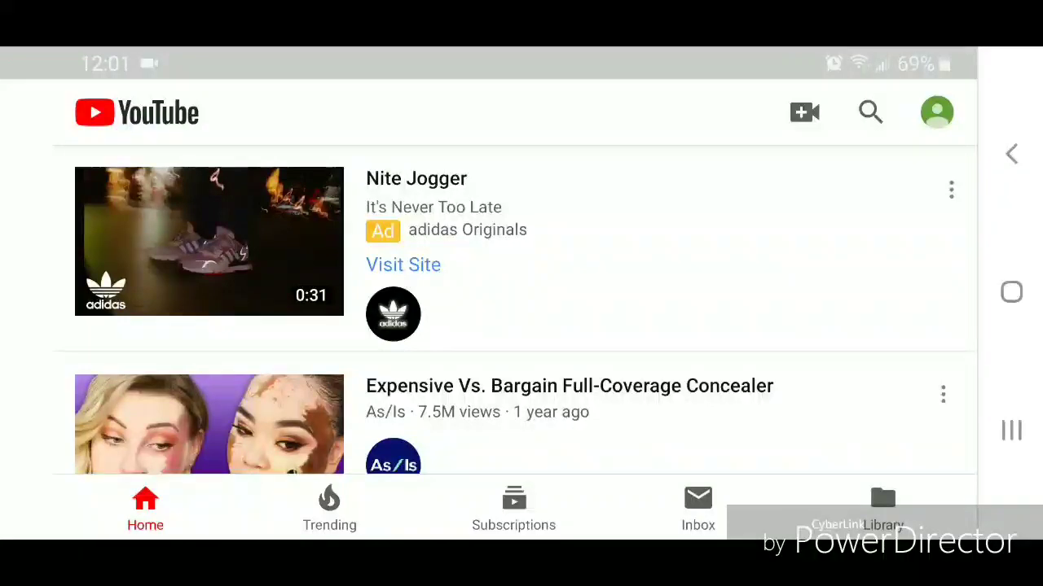
Open YouTube Settings from the profile avatar's account menu
{"action": "left_click", "coordinate": [940, 112]}
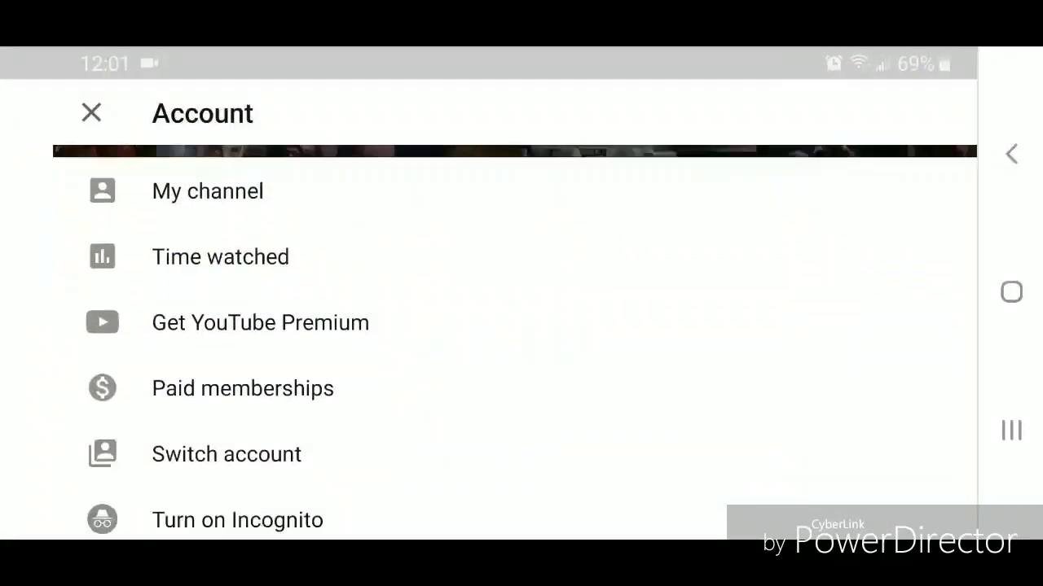
{"action": "scroll", "scroll_direction": "down", "scroll_amount": 3}
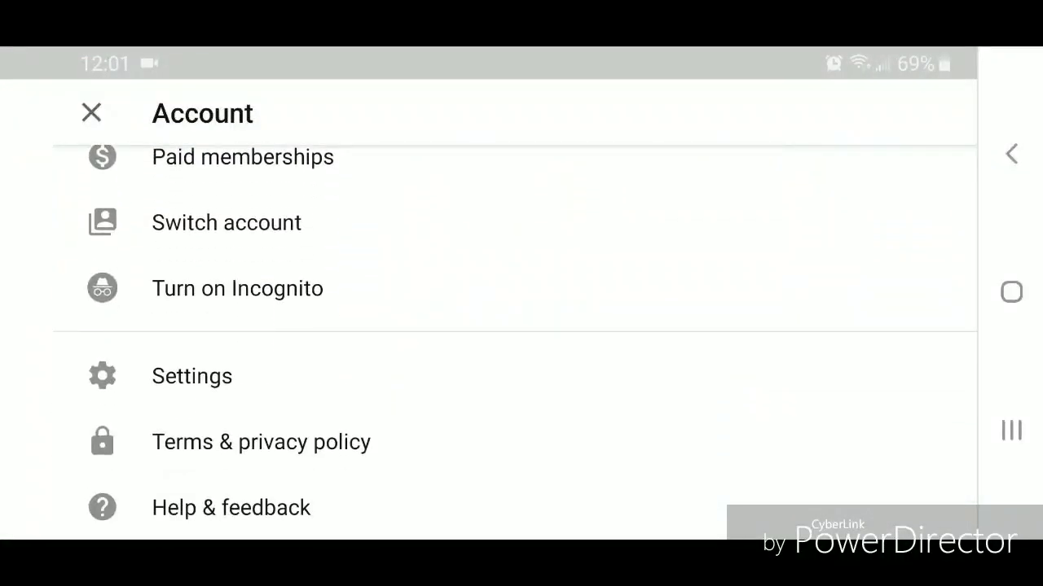
{"action": "left_click", "coordinate": [191, 376]}
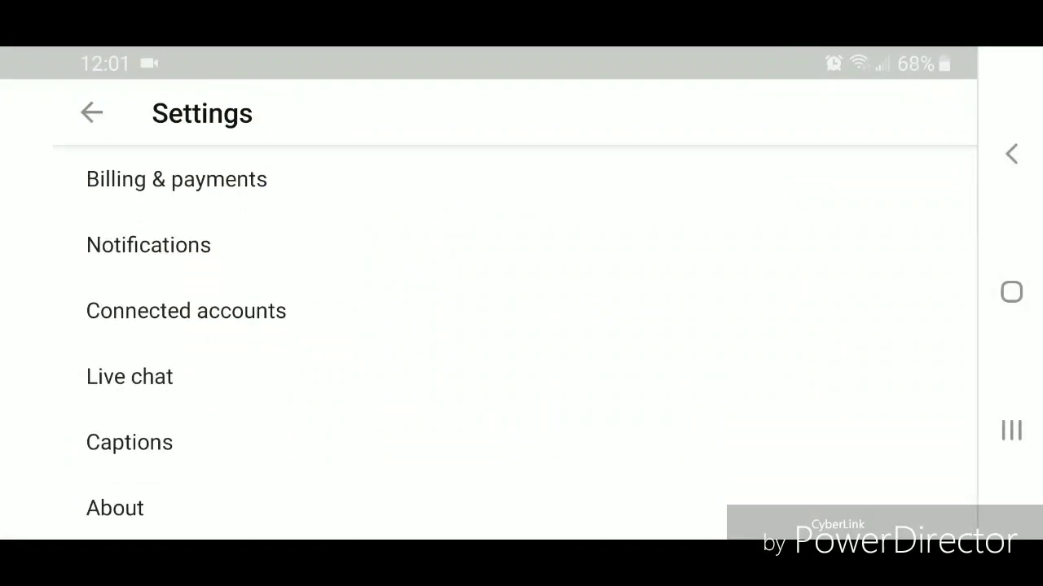
Switch off the Recommended videos toggle under Notifications, then return to Settings
{"action": "left_click", "coordinate": [148, 245]}
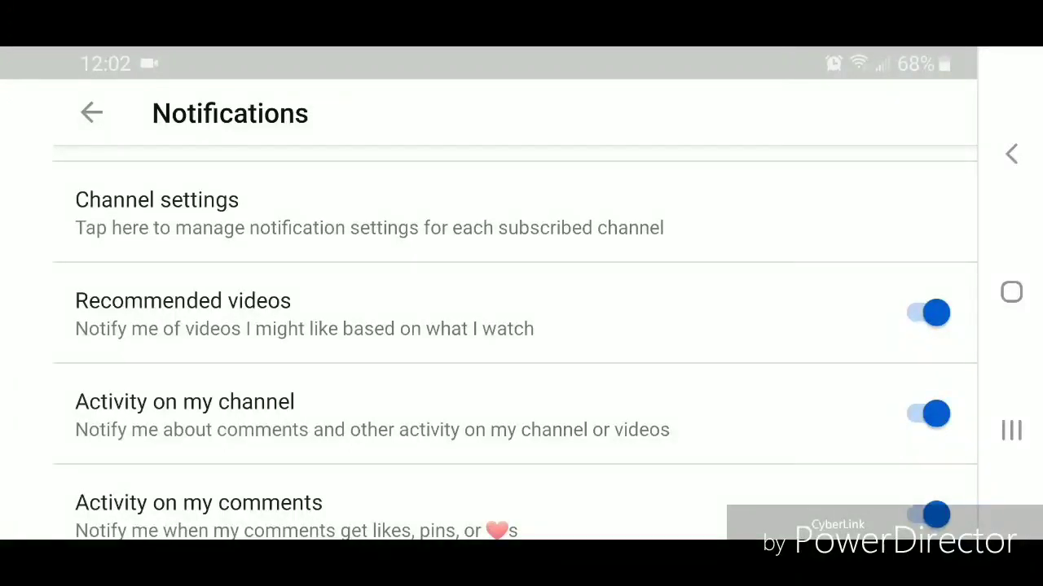
{"action": "left_click", "coordinate": [927, 312]}
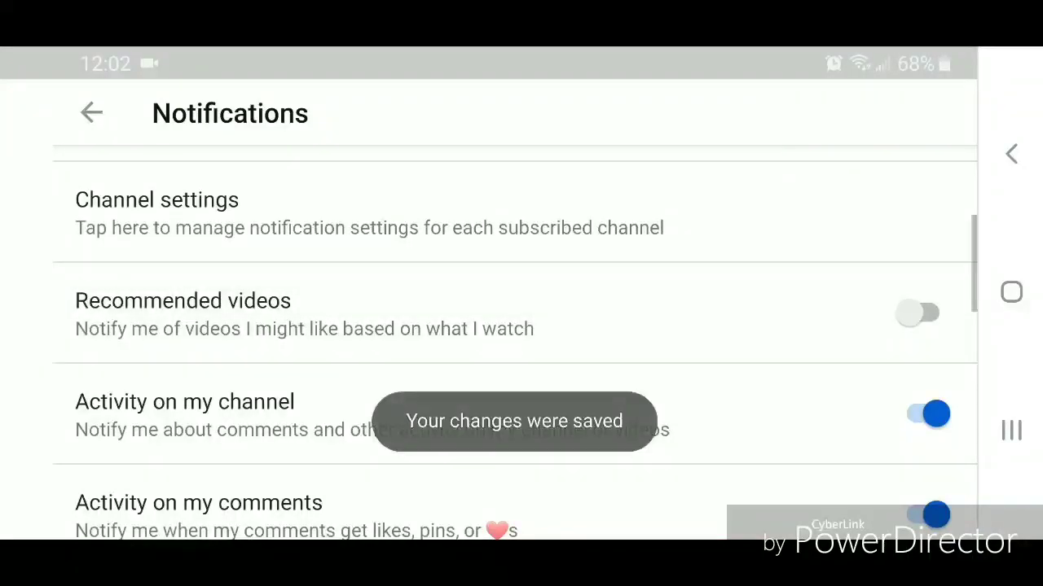
{"action": "left_click", "coordinate": [92, 114]}
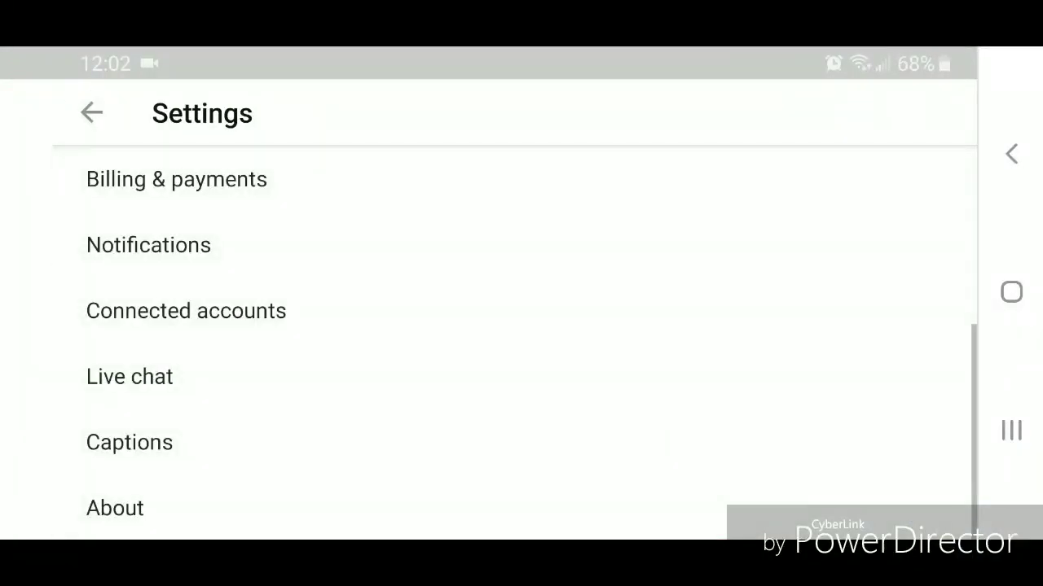